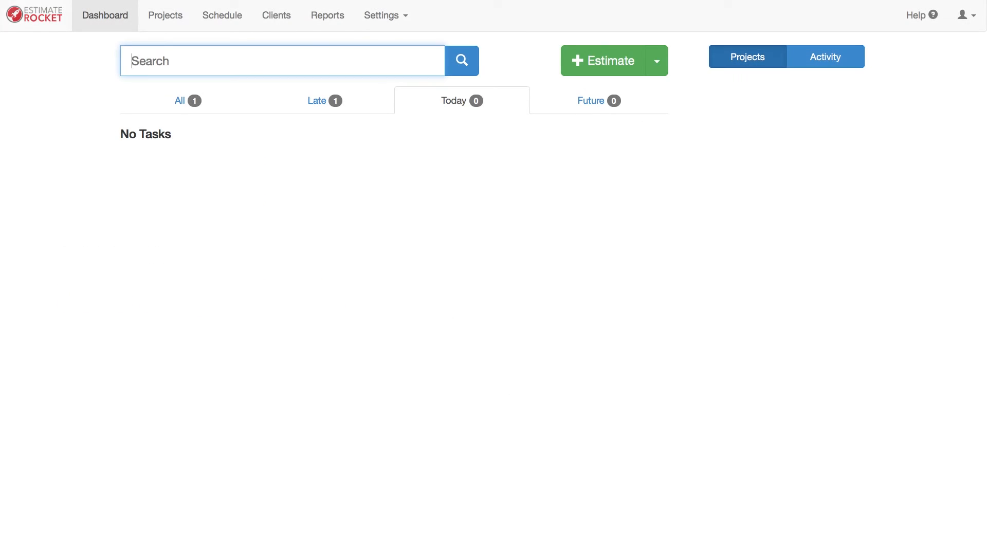
mouse_move(652, 259)
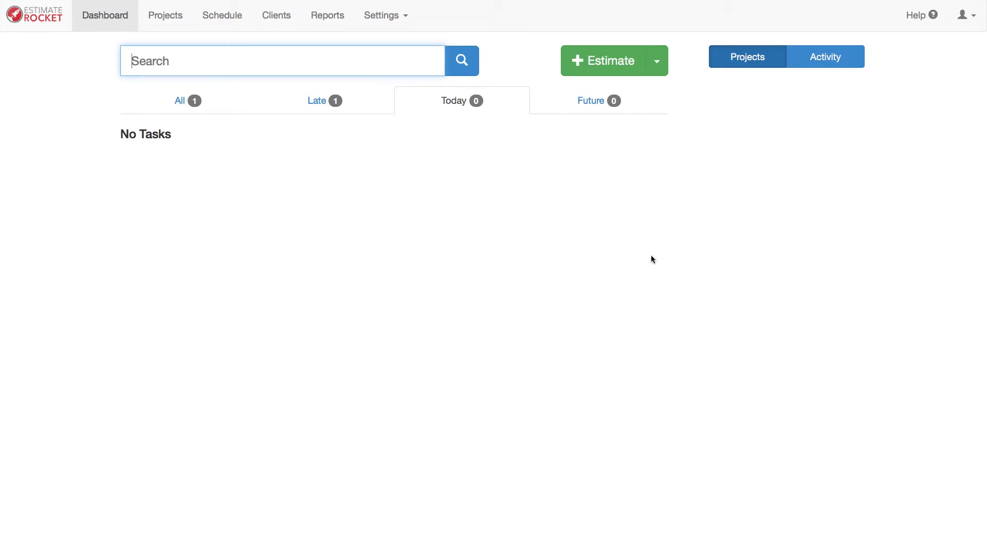
click(608, 60)
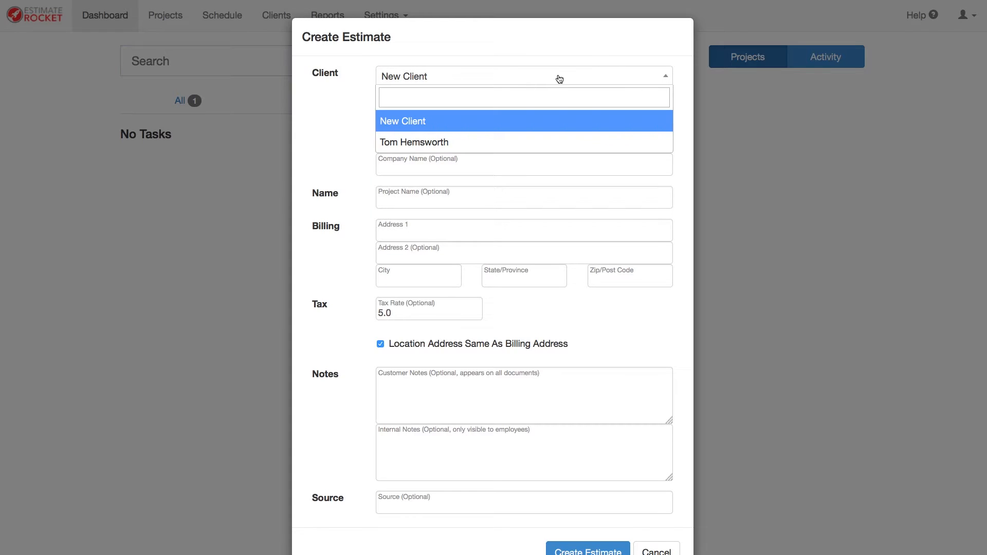
click(413, 142)
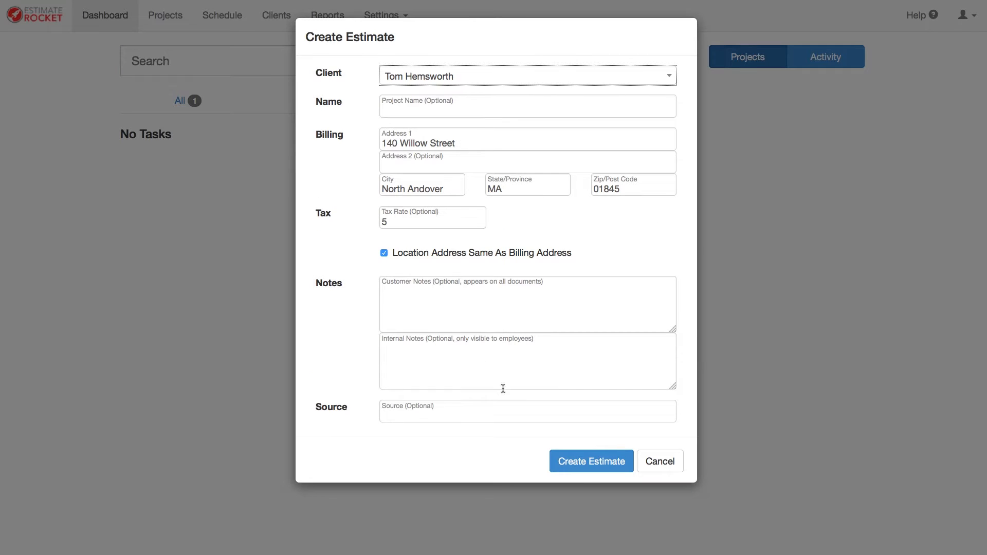
click(590, 461)
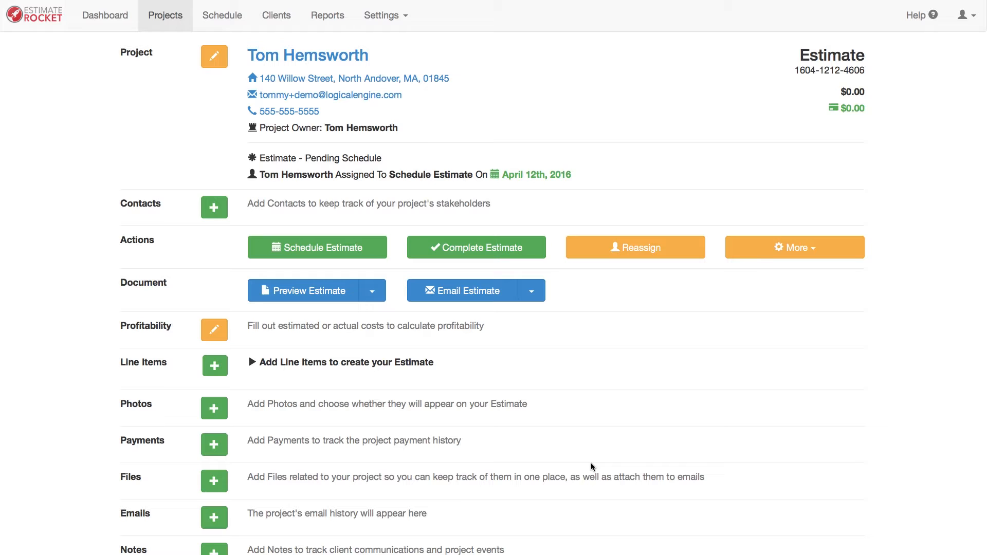
mouse_move(197, 390)
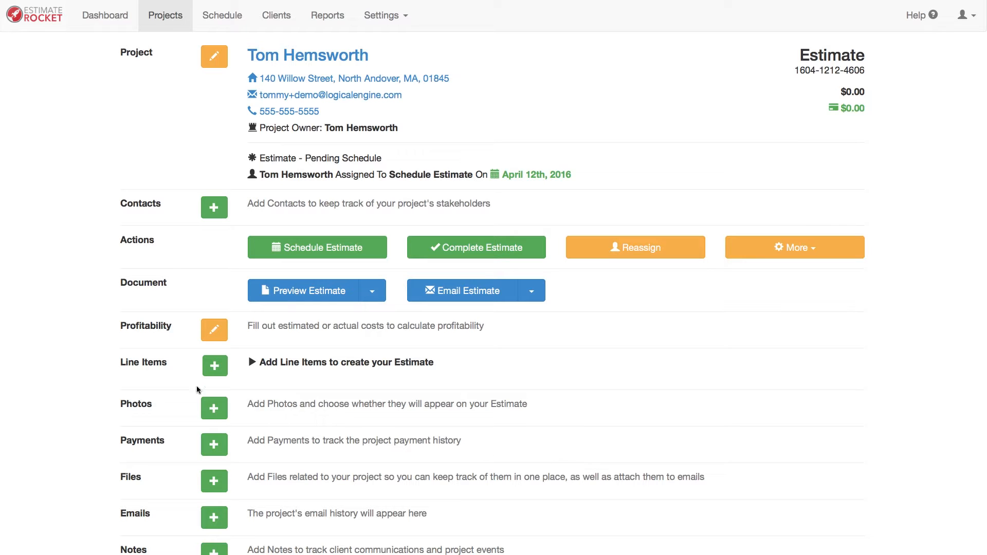
- Start a custom line item named 'Spring Cleanup' with unit price 200
click(214, 366)
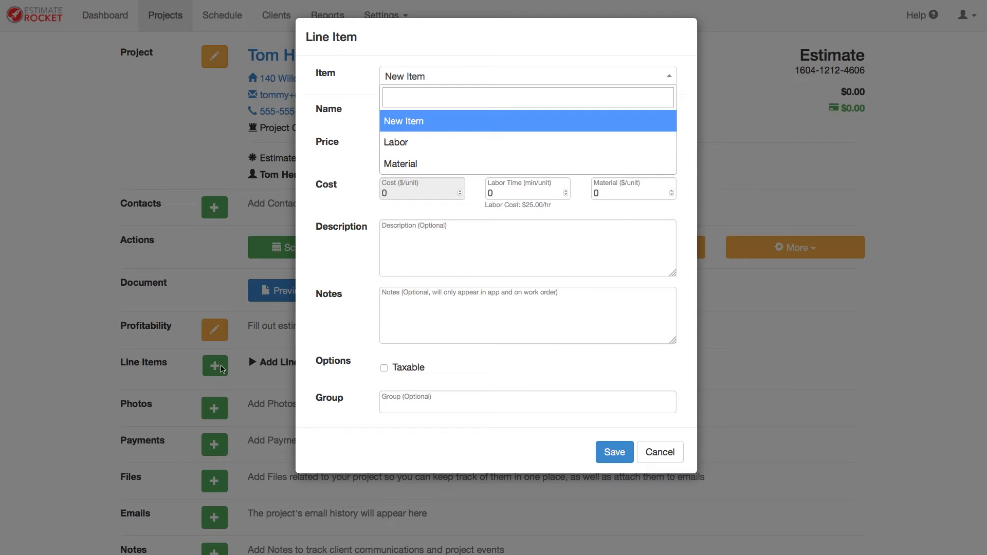
mouse_move(445, 74)
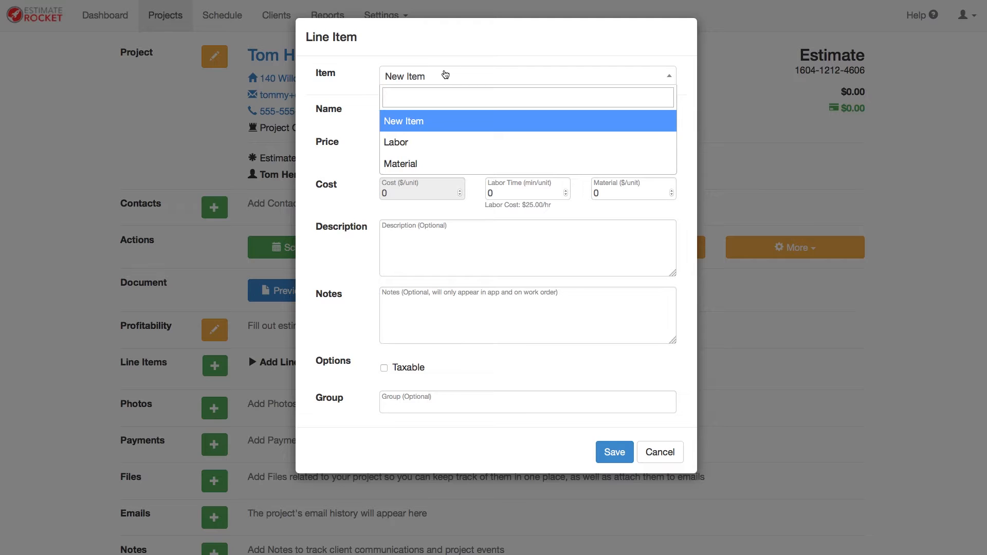
mouse_move(445, 80)
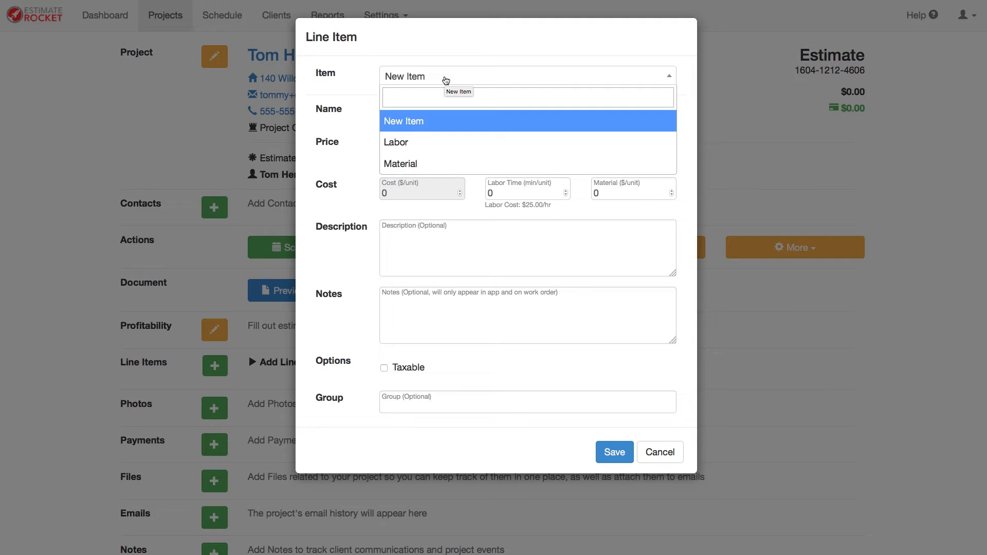
click(403, 122)
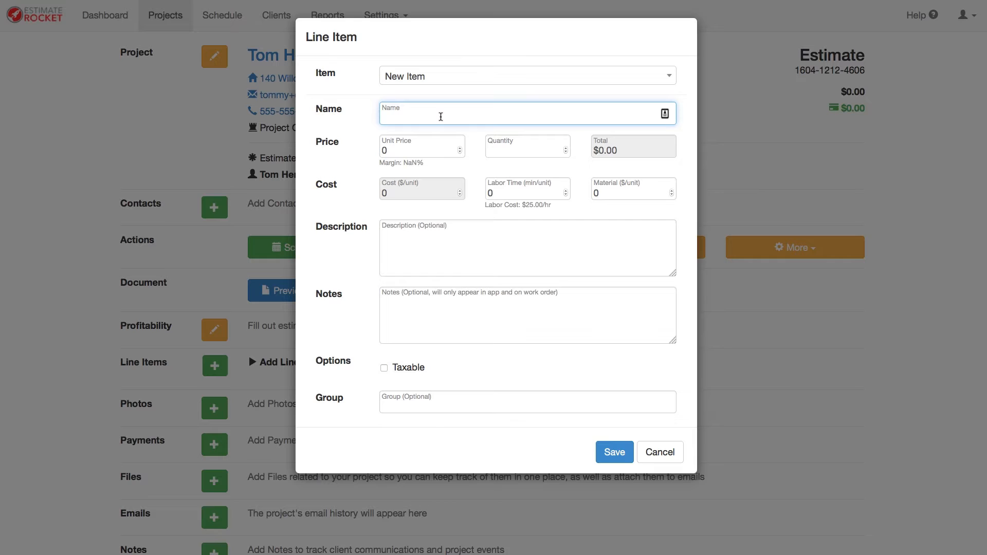
text(Sp)
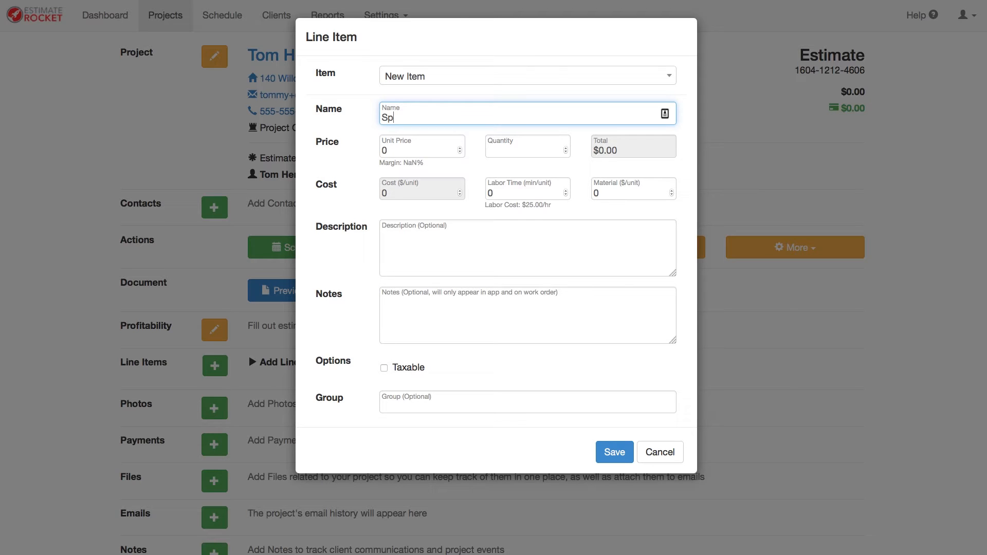
text(ring C)
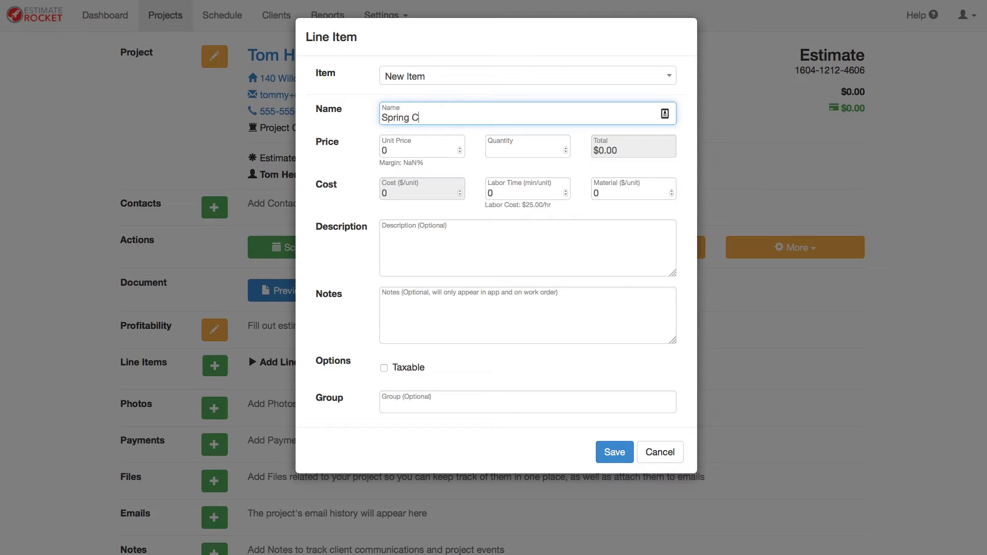
text(leanup)
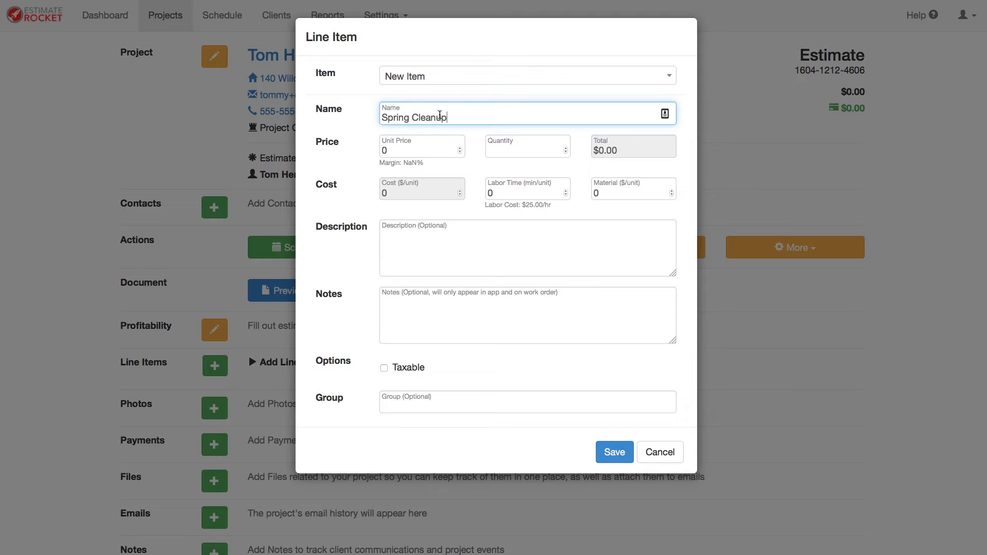
mouse_move(406, 148)
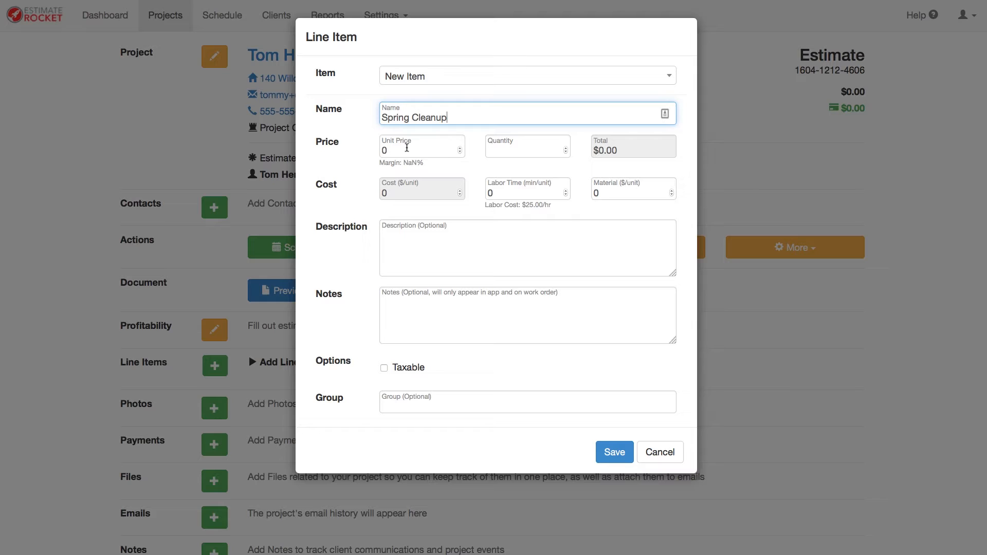
text(200)
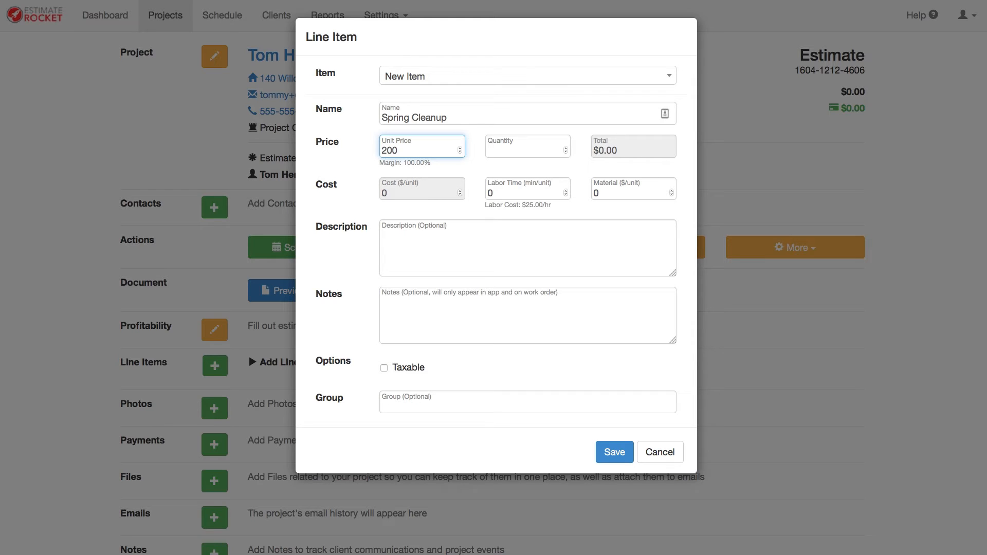
- Add description 'Front and backyard cleanup.', a note 'Watch out for the hole on the lef', and mark it taxable
click(527, 248)
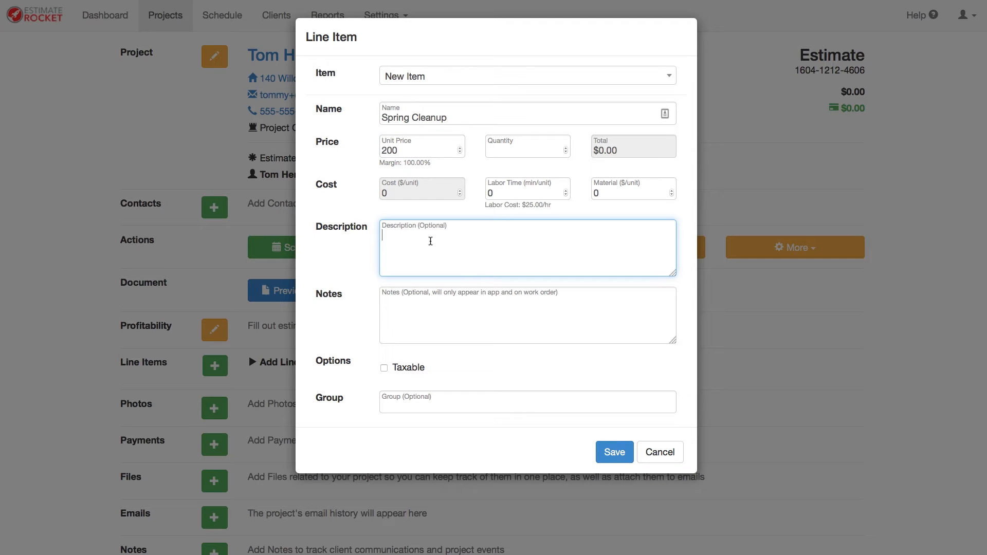
text(Front a)
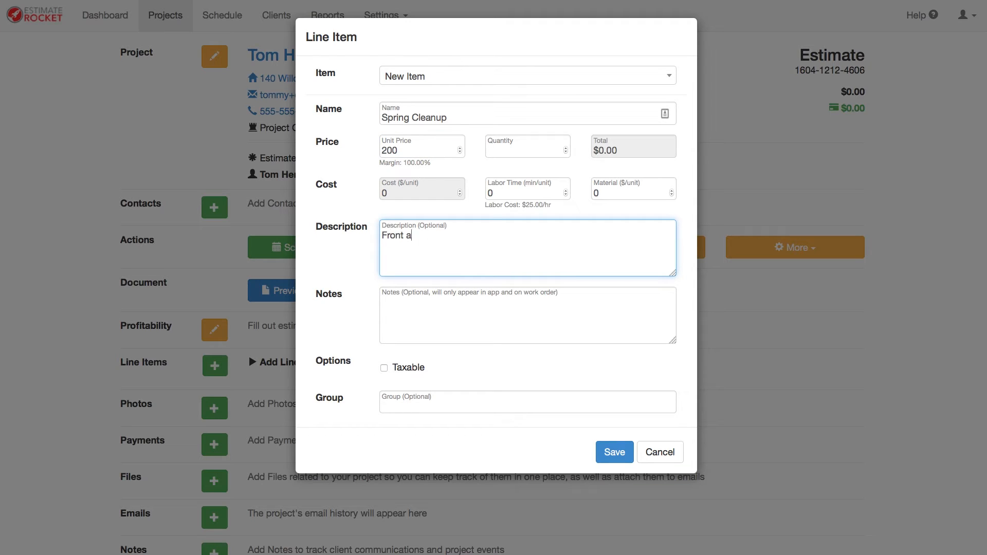
text(nd backyard cl)
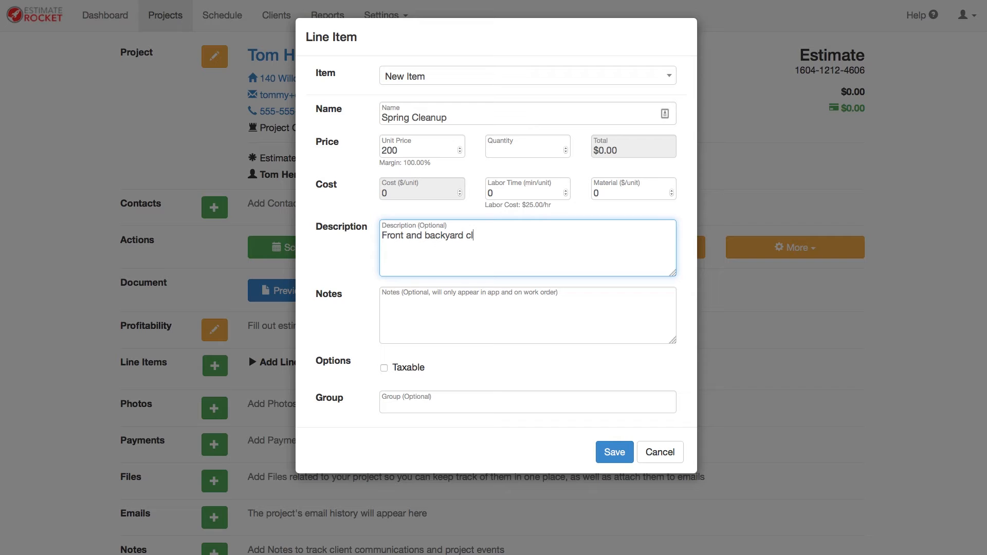
text(eanup.)
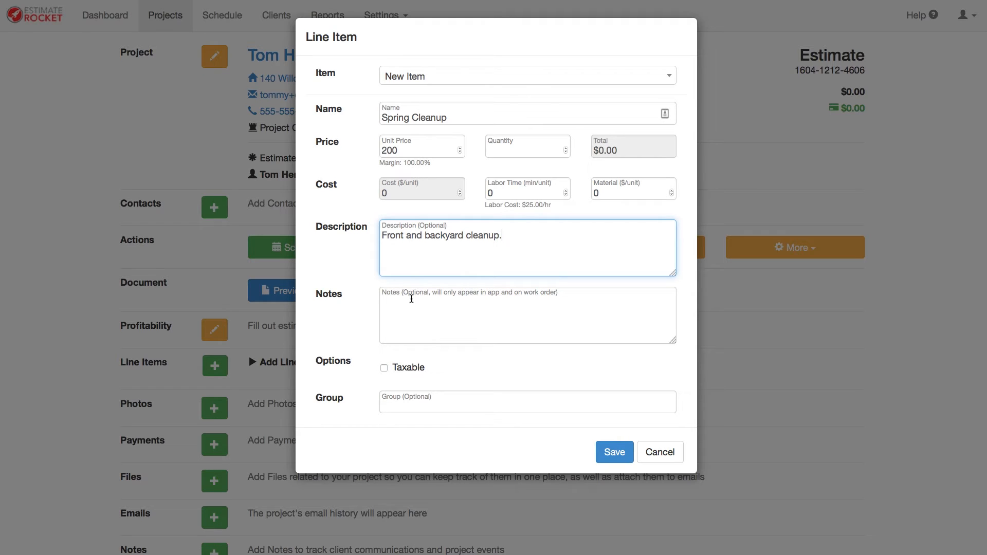
mouse_move(410, 305)
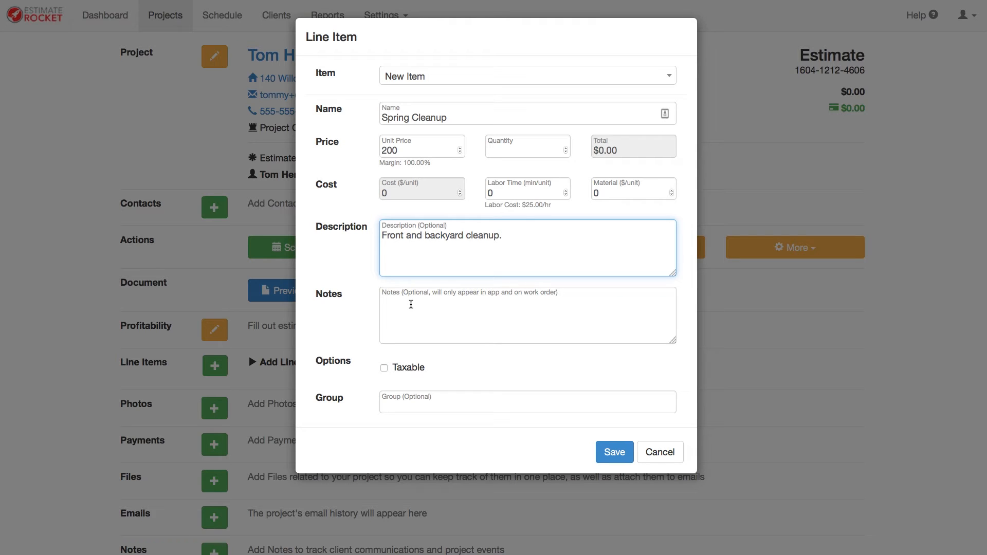
text(Watch ou)
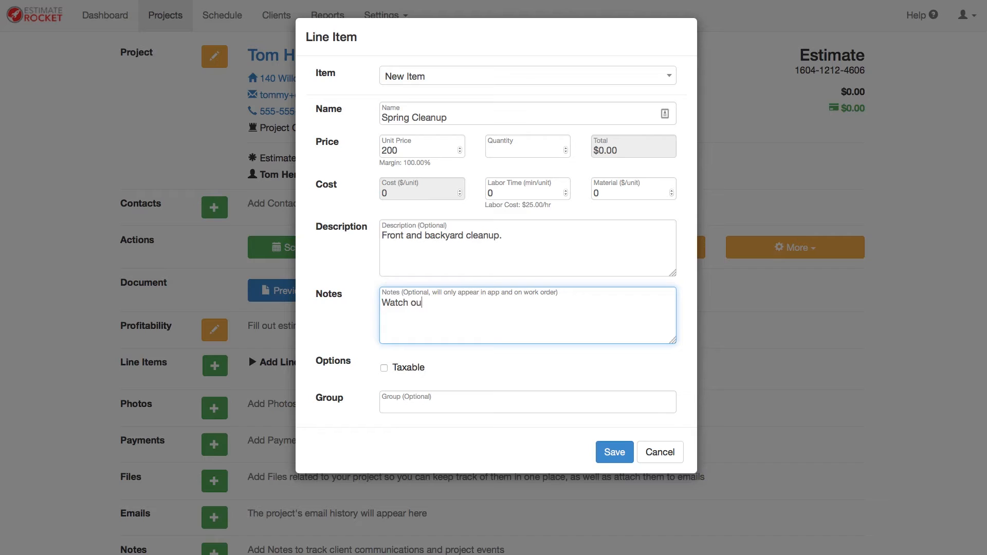
text(t for the hole on the left side of the house.)
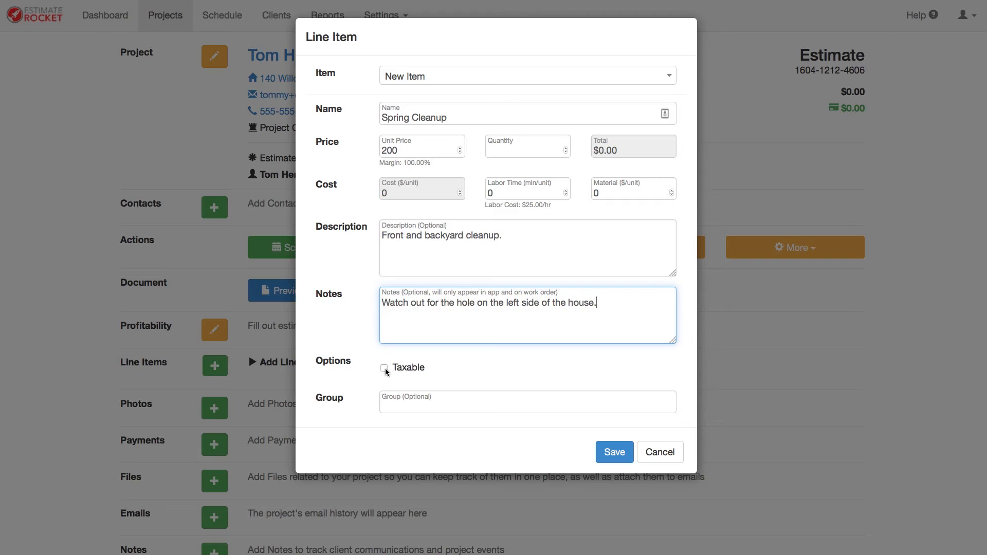
click(383, 368)
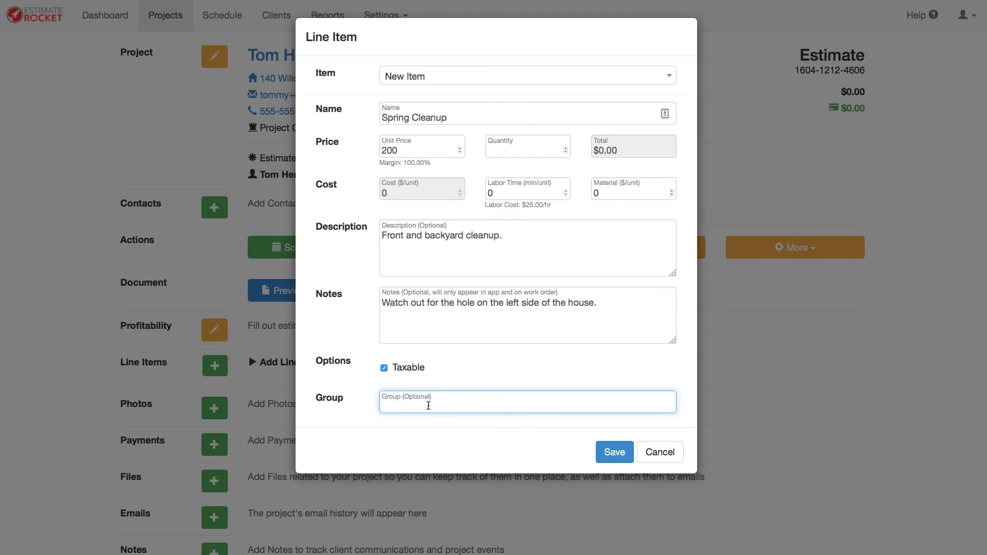
mouse_move(631, 430)
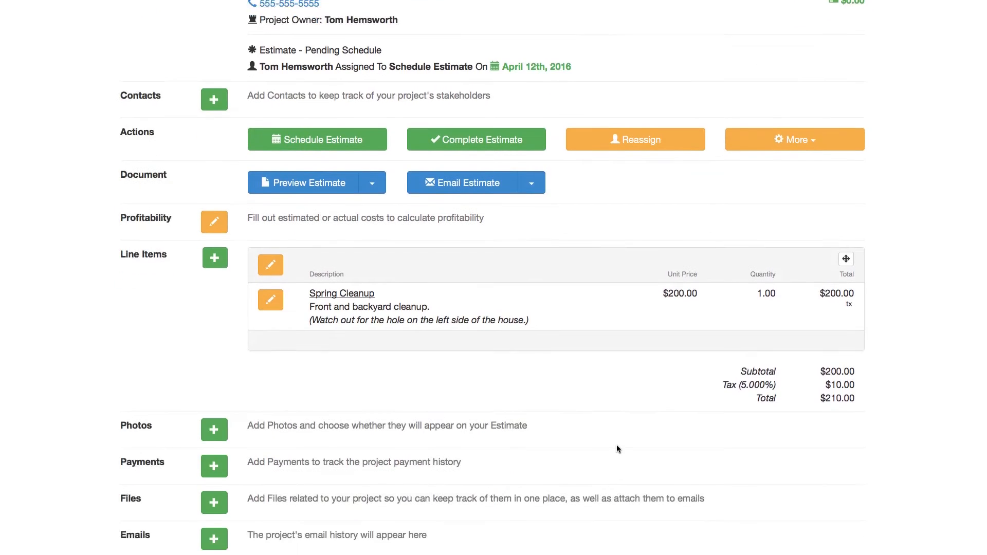
- Edit the line item group so unit prices and quantities are hidden, then save
scroll(down, 3)
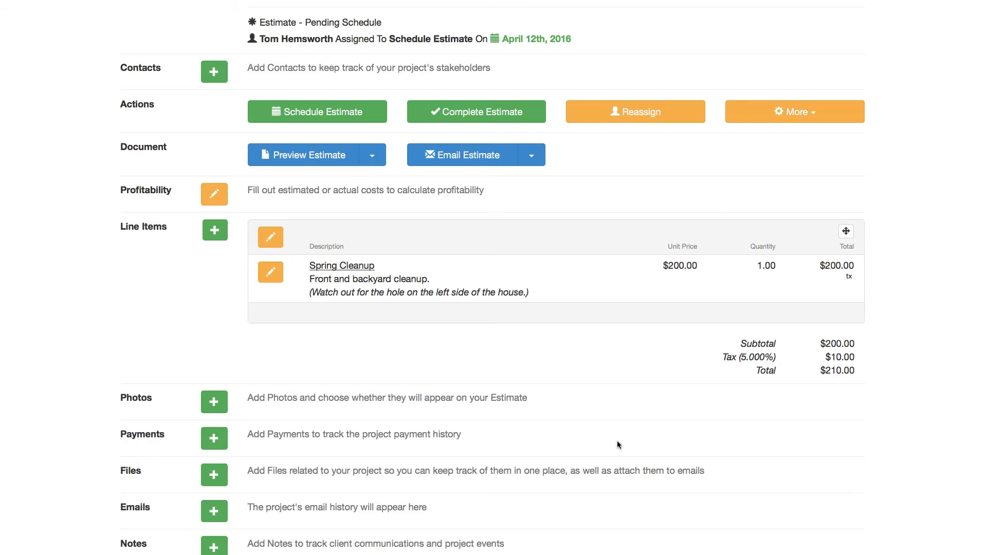
mouse_move(419, 322)
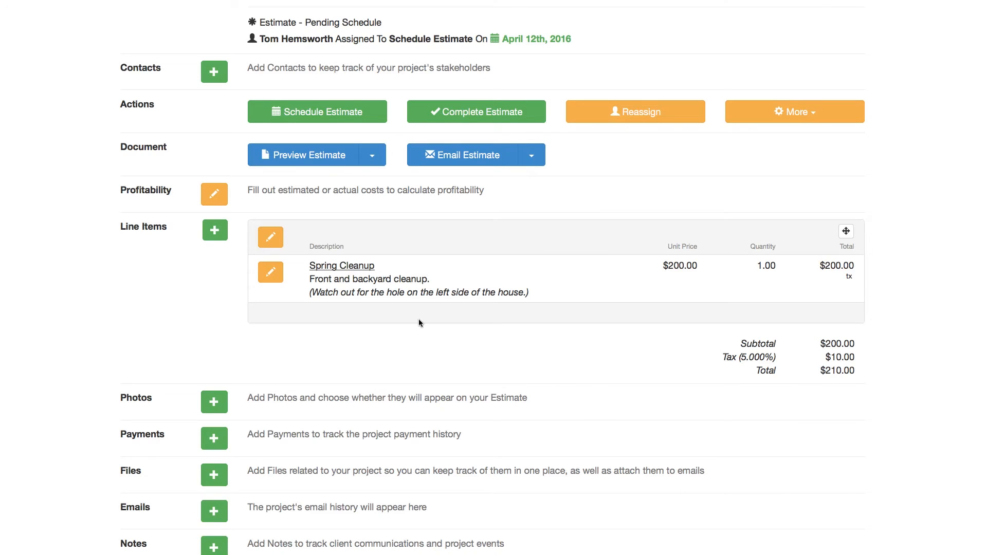
click(270, 238)
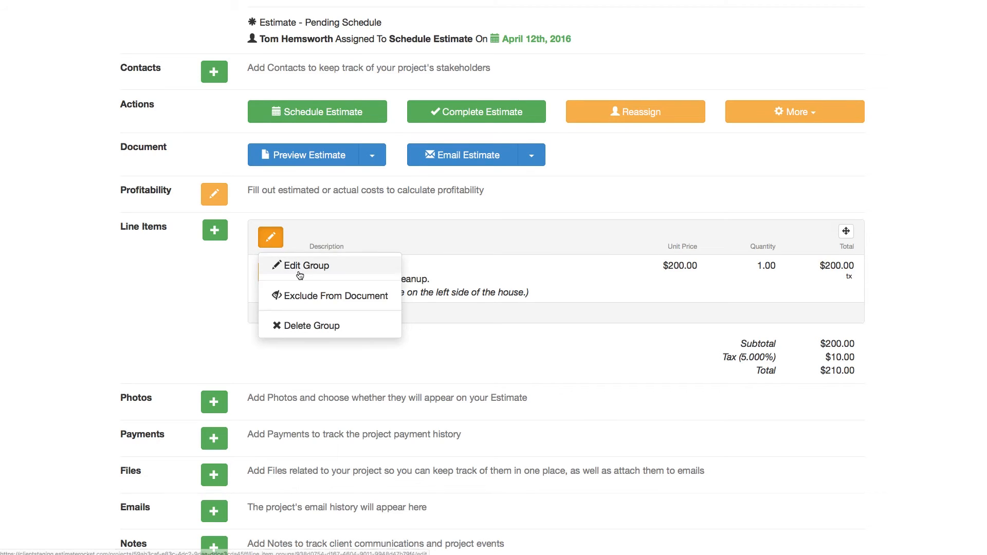
click(304, 265)
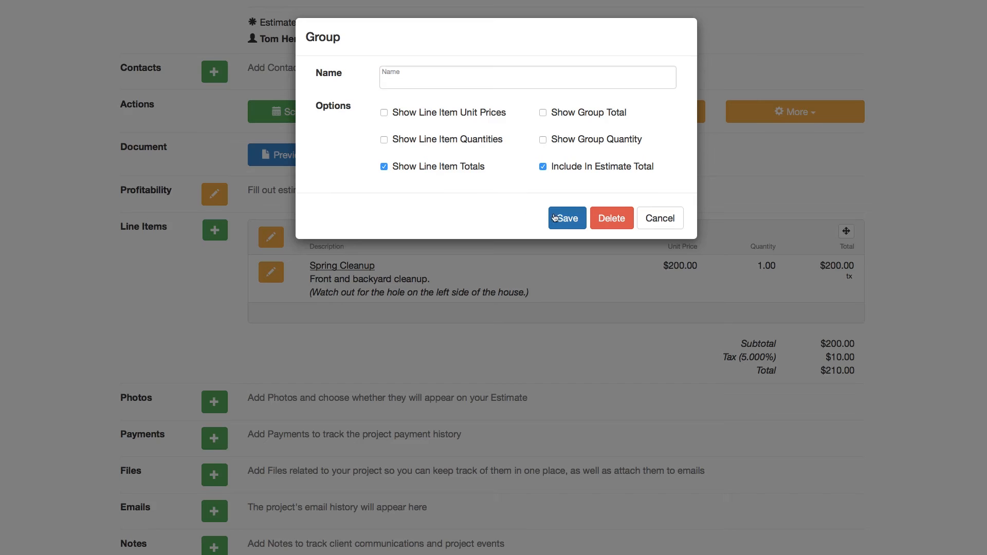
click(566, 218)
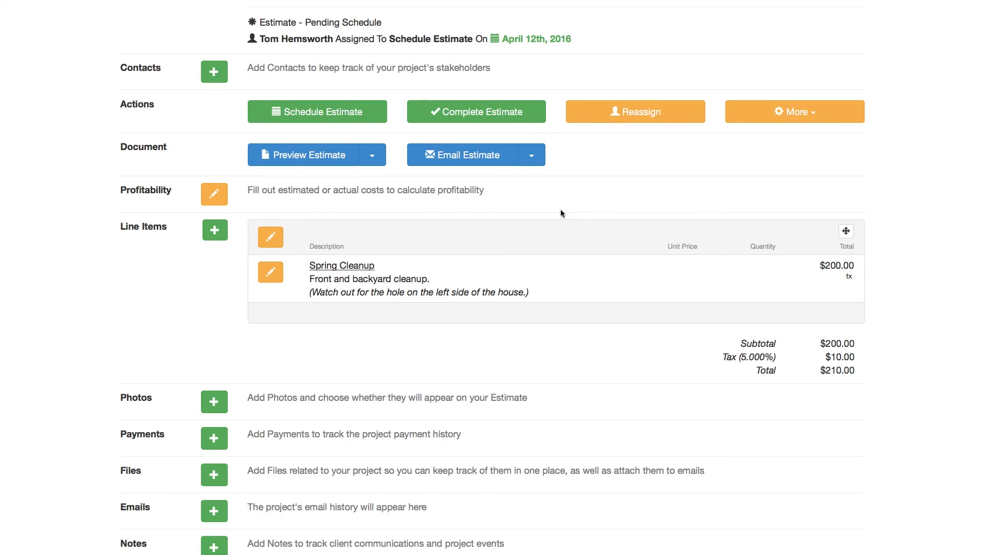
mouse_move(416, 223)
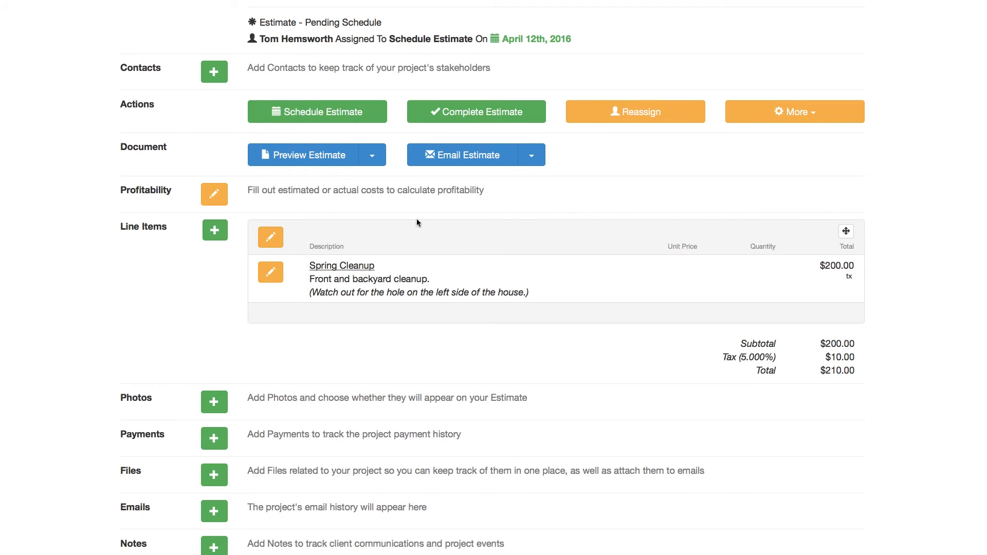
- Preview the estimate PDF showing Spring Cleanup at $200 and $210 overall
click(306, 155)
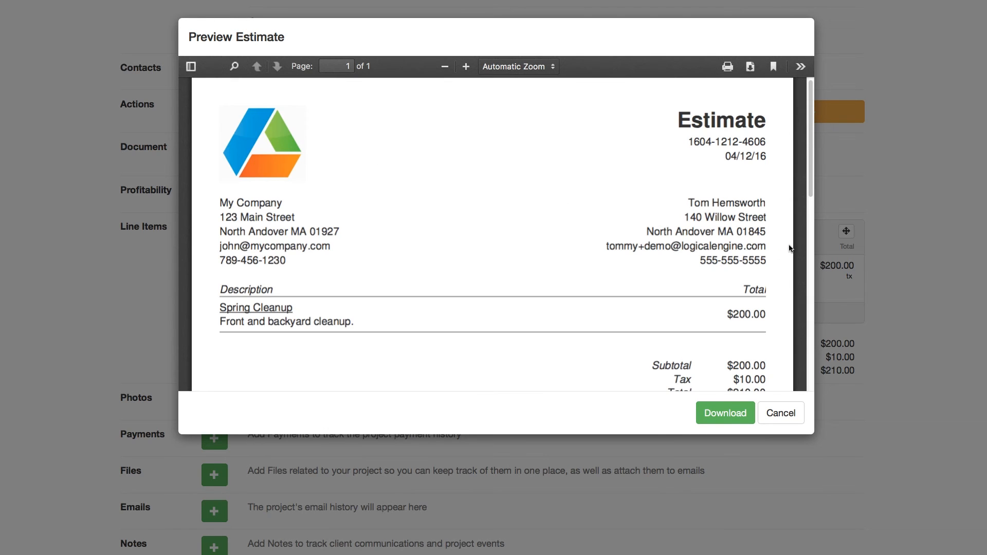
scroll(down, 3)
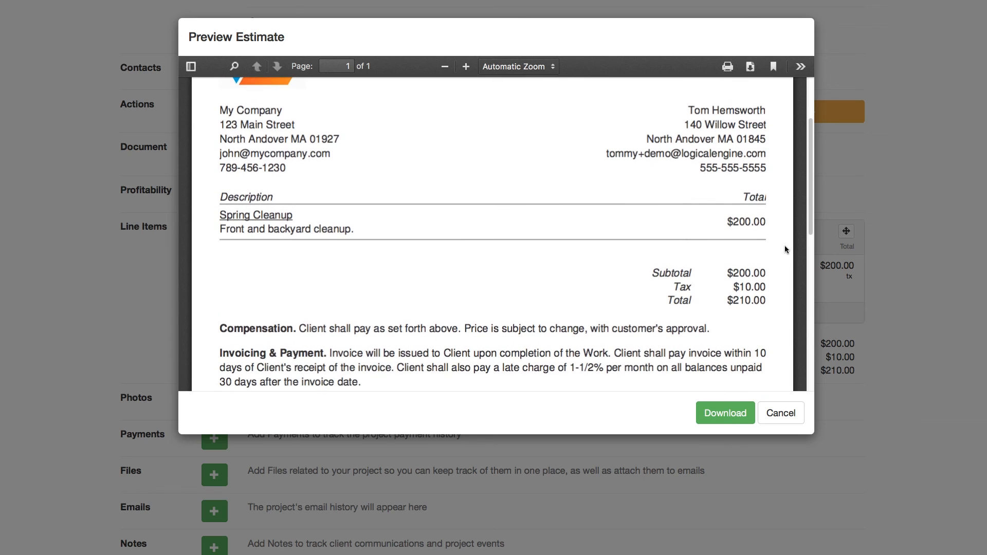